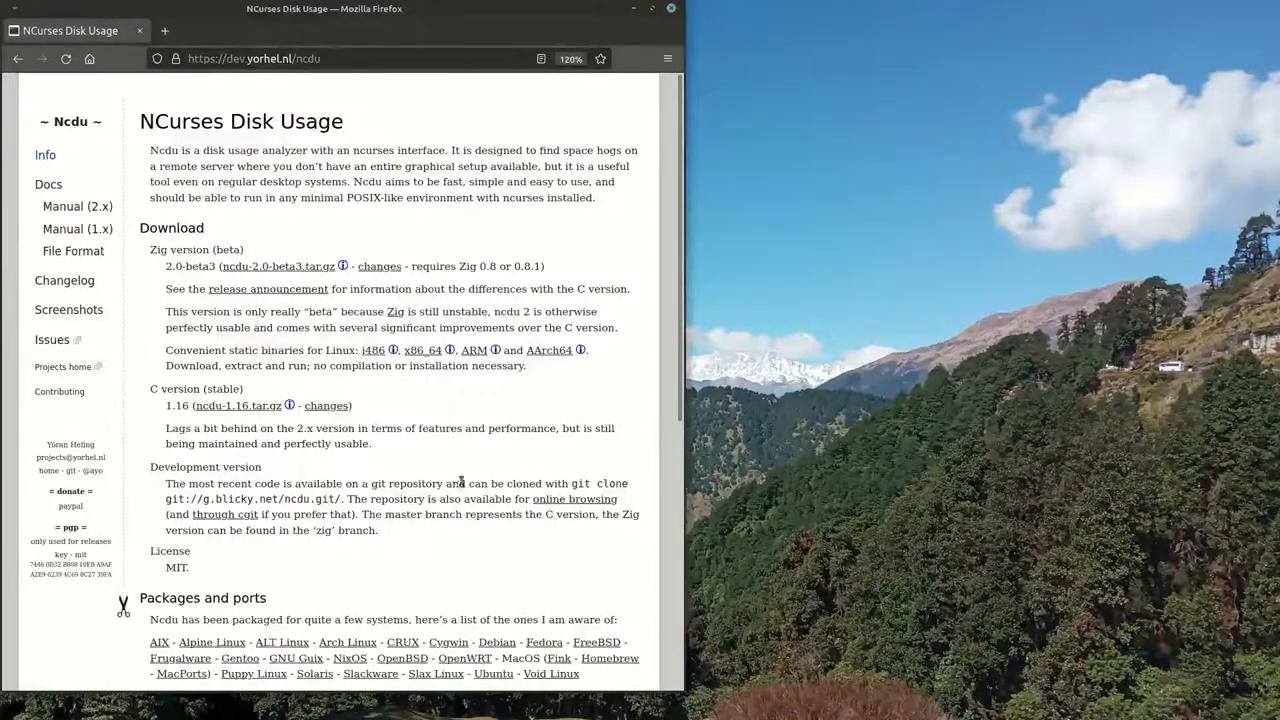
mouse_move(468, 472)
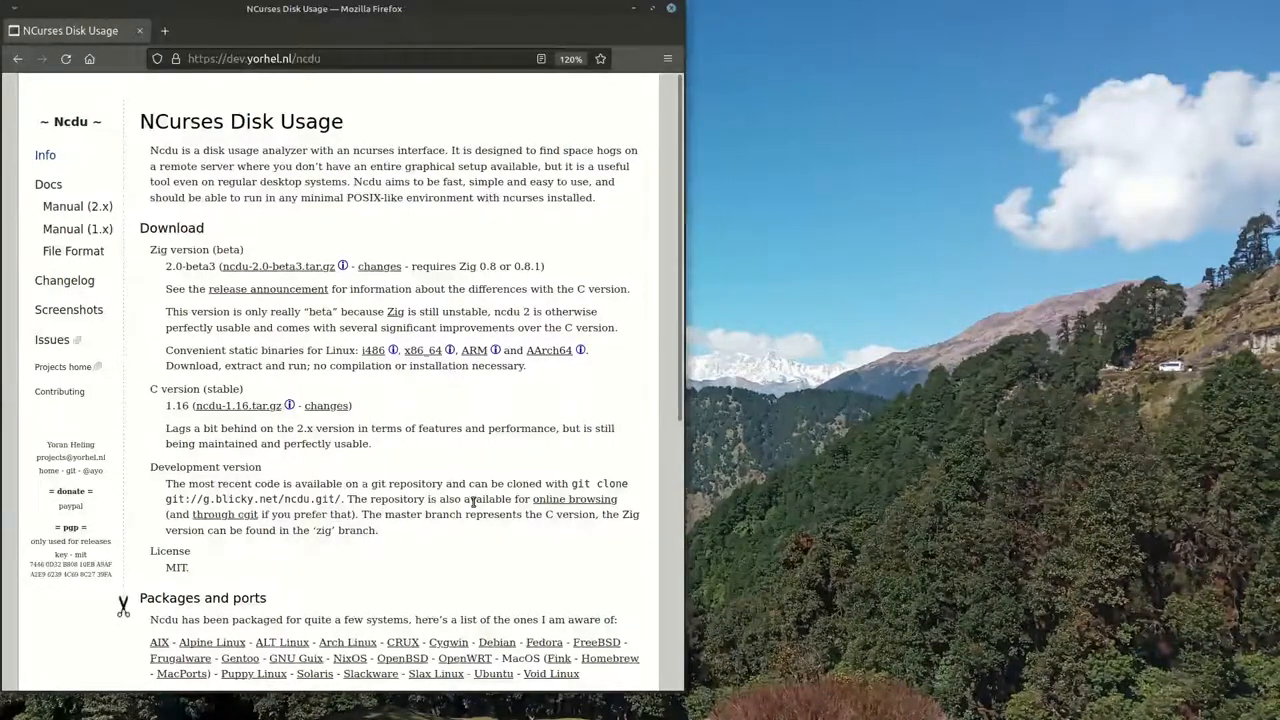
mouse_move(458, 408)
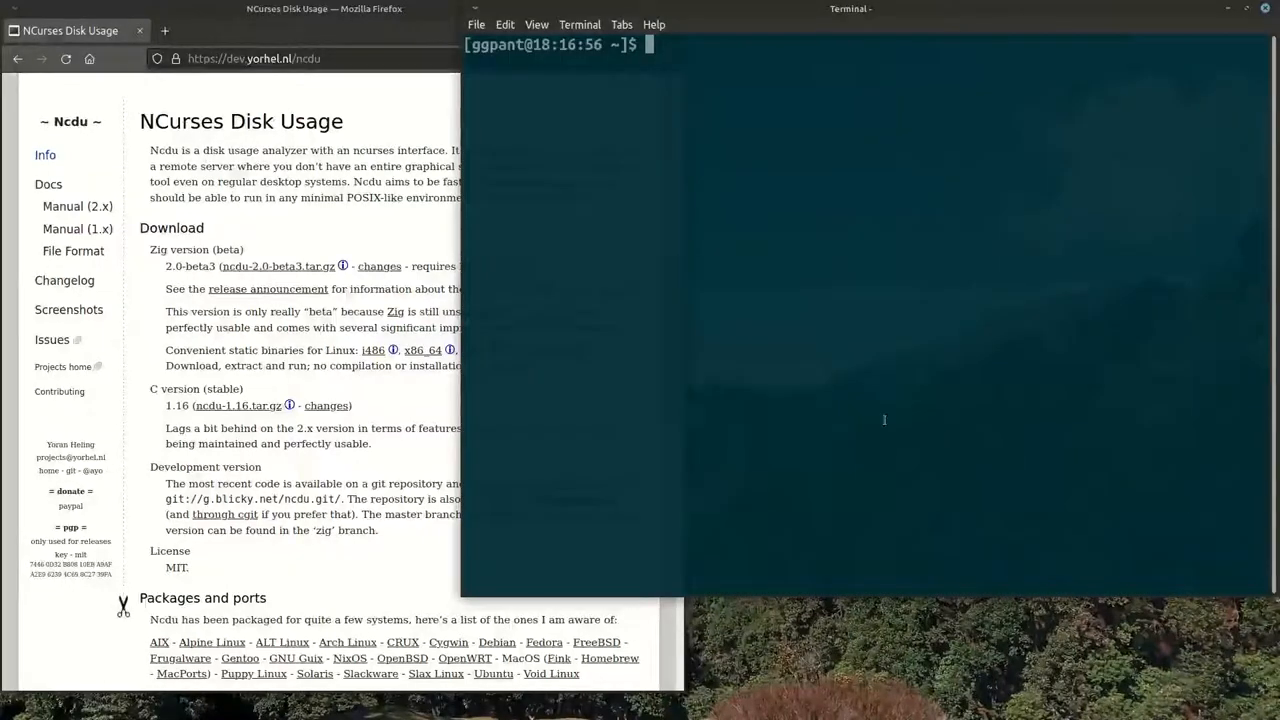
mouse_move(818, 14)
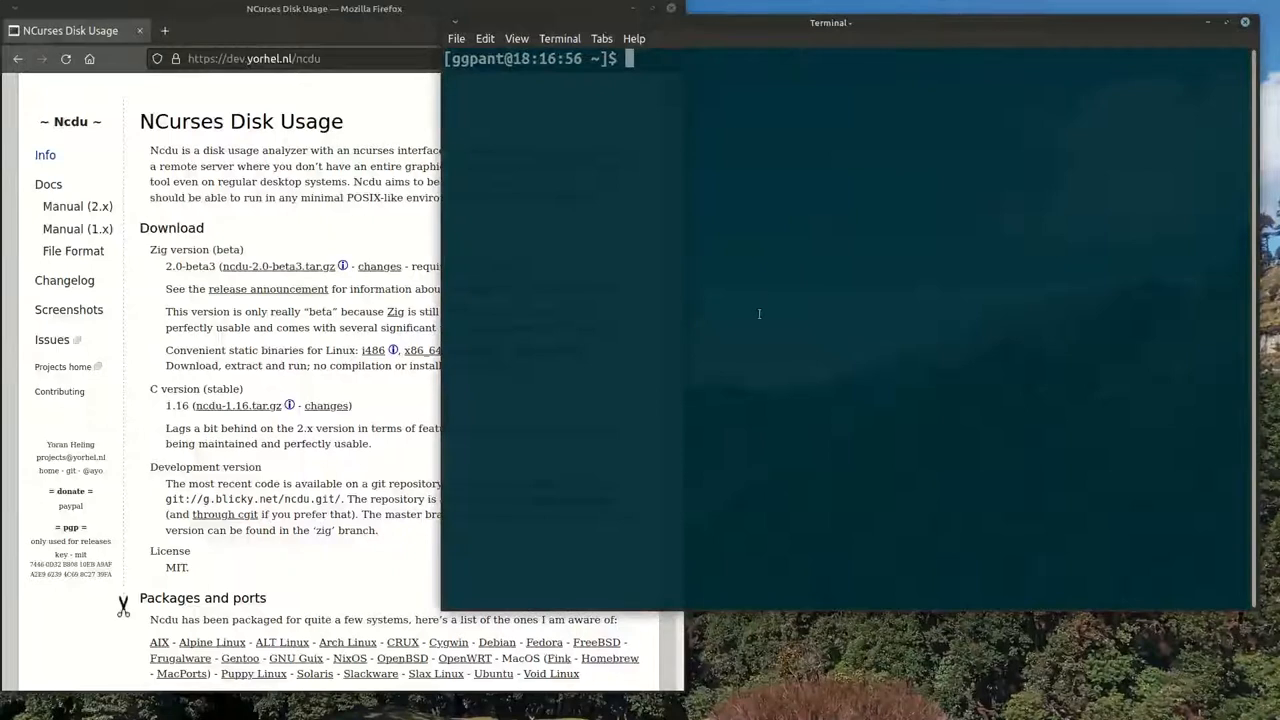
mouse_move(752, 336)
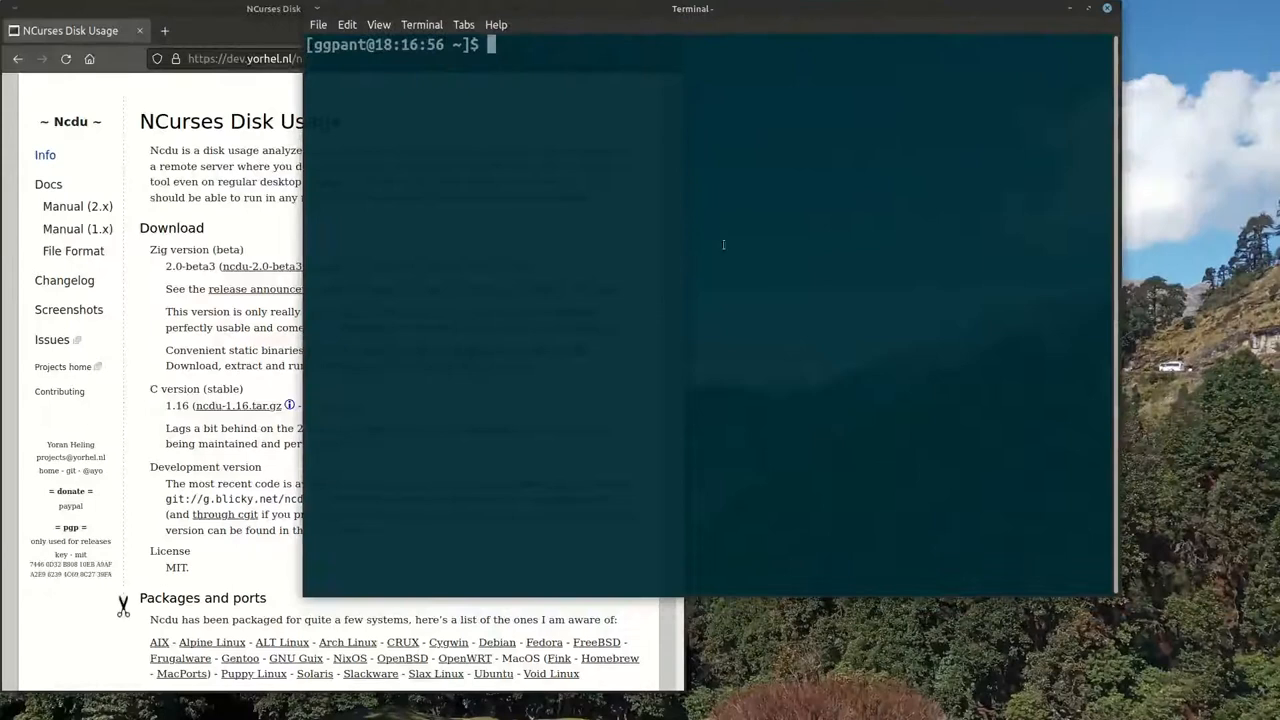
Run ncdu to scan the home directory and list its contents largest first with size bars.
type("nc")
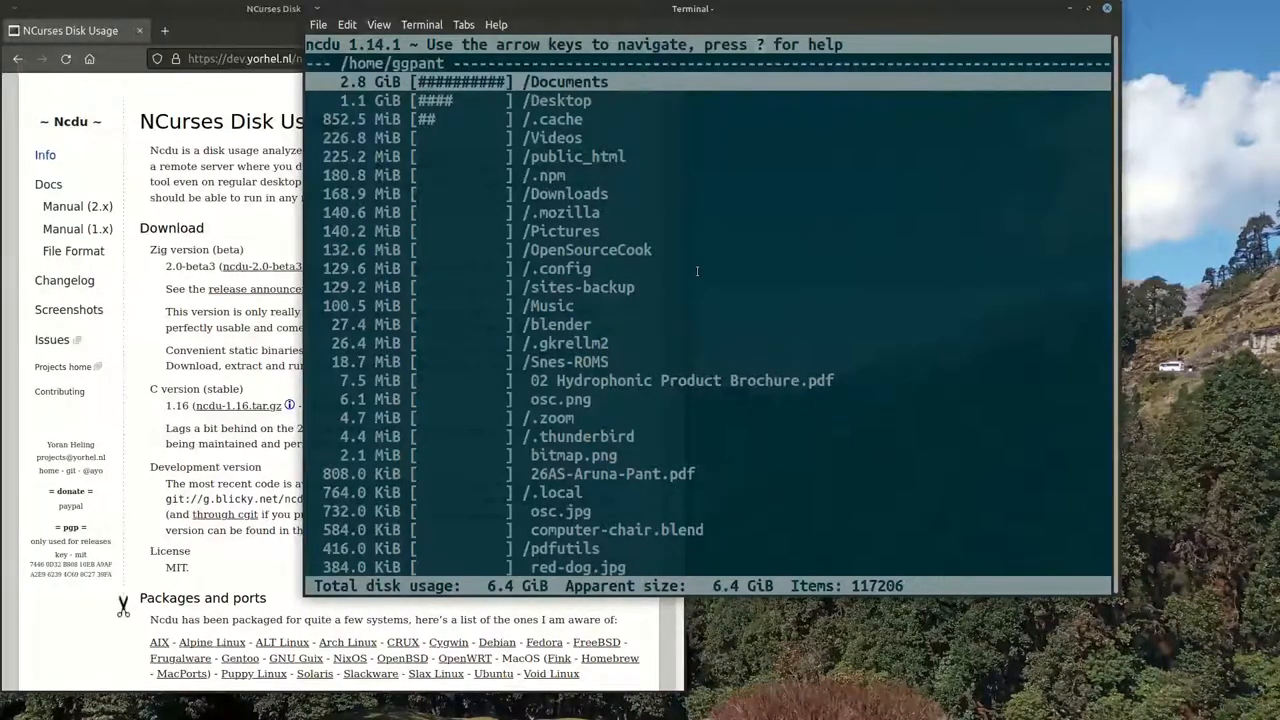
Step through the home entries, look inside public_html, and return to the home directory.
key("Down")
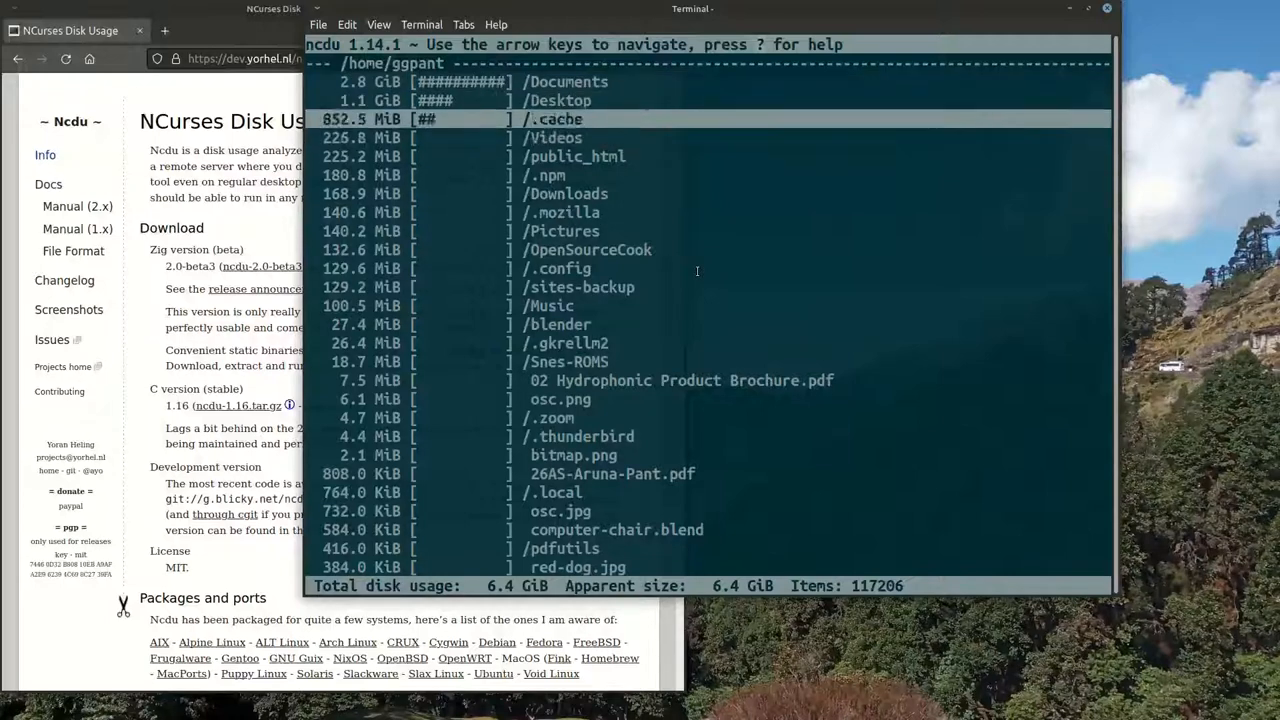
key("Up")
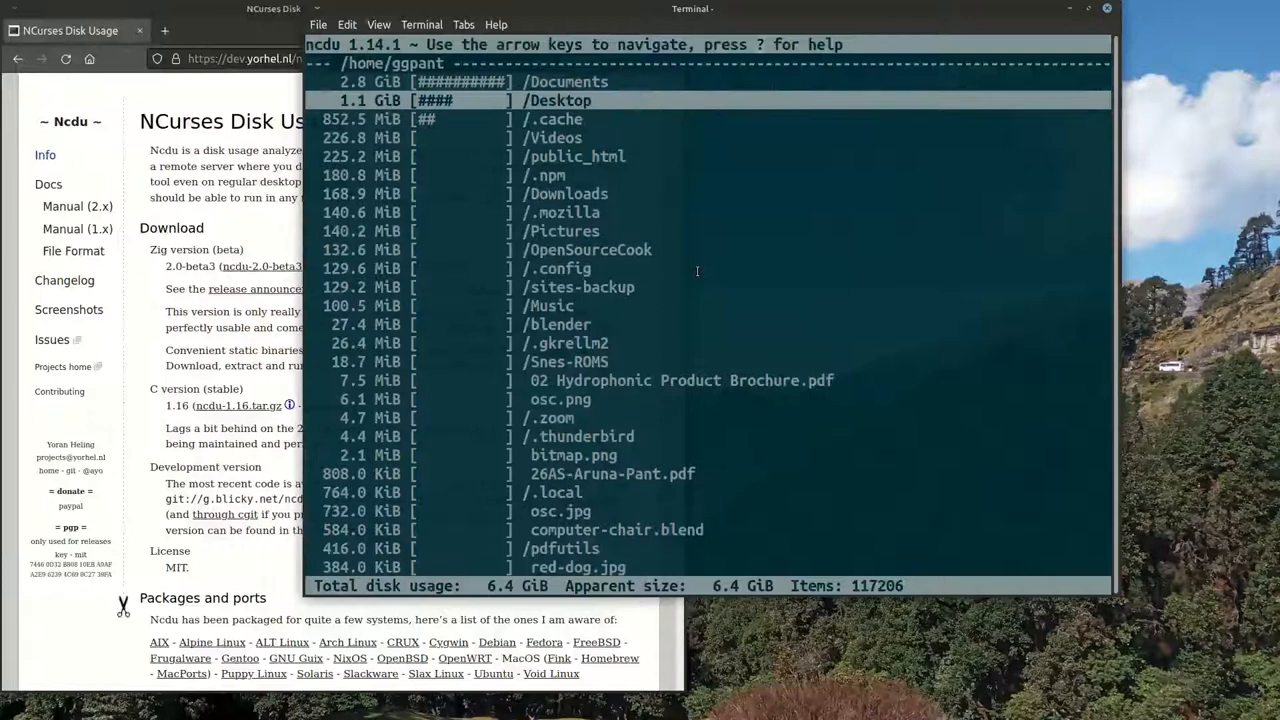
key("Down")
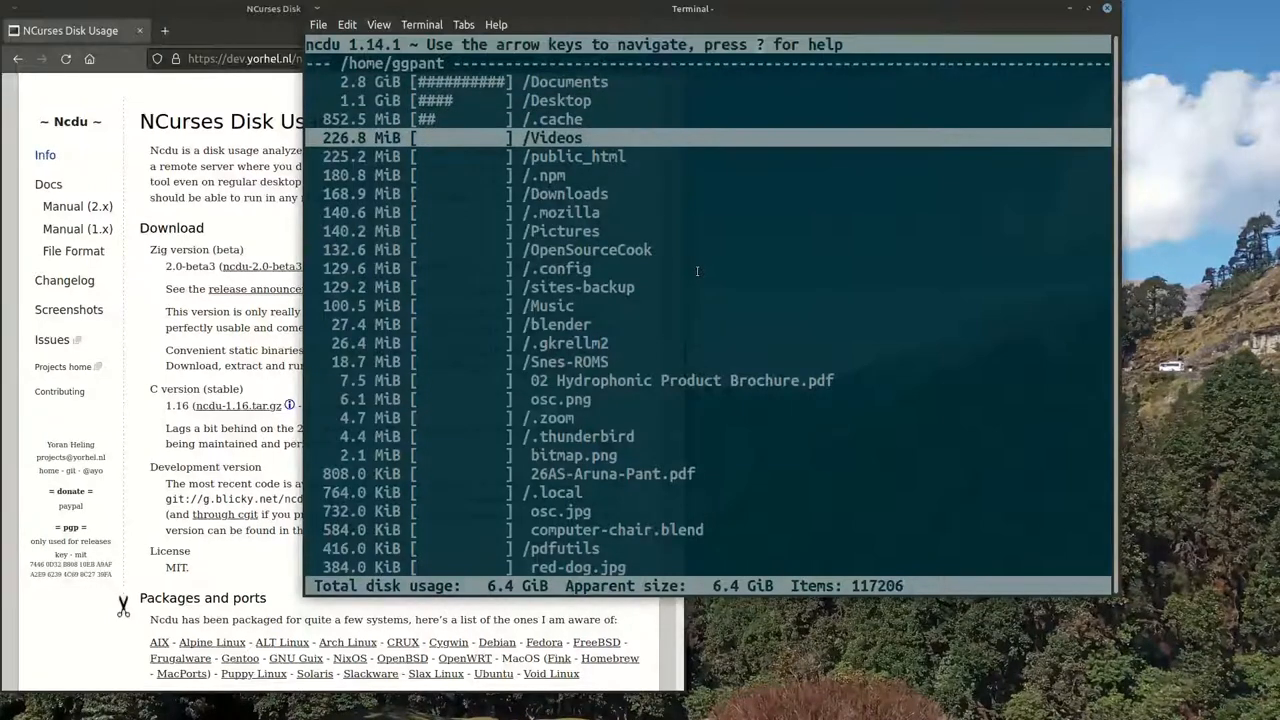
key("Down")
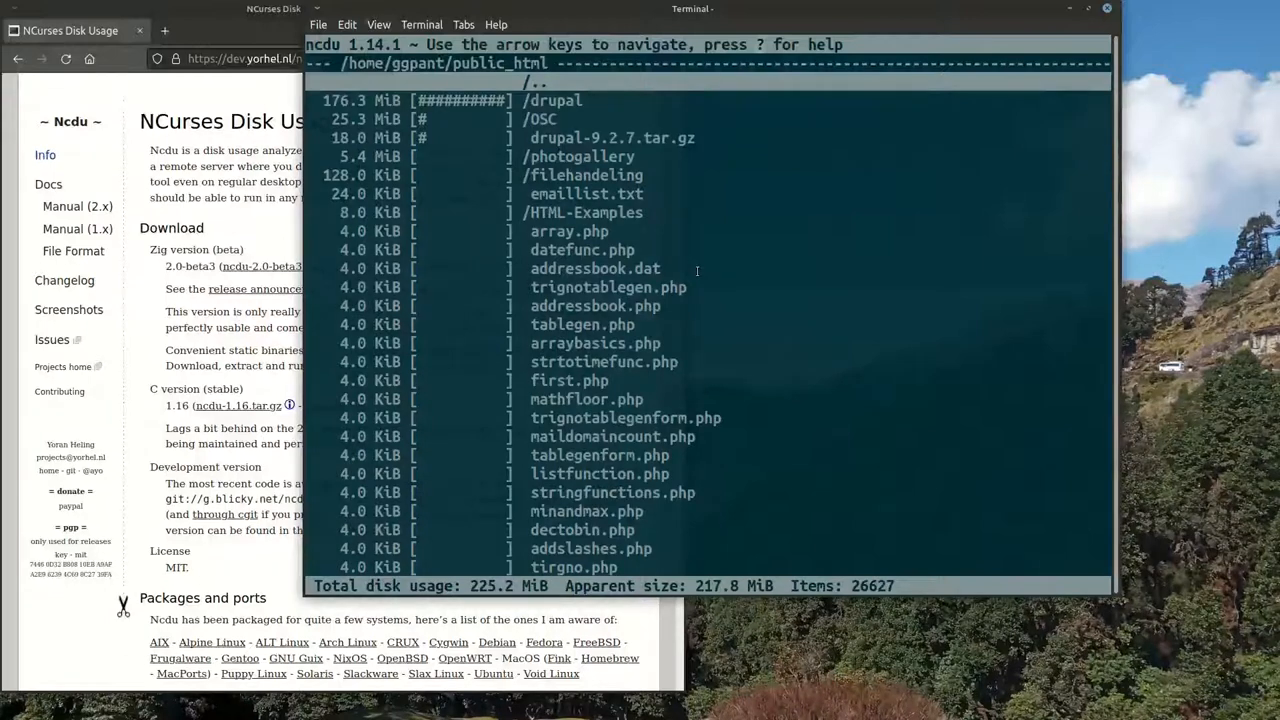
key("Left")
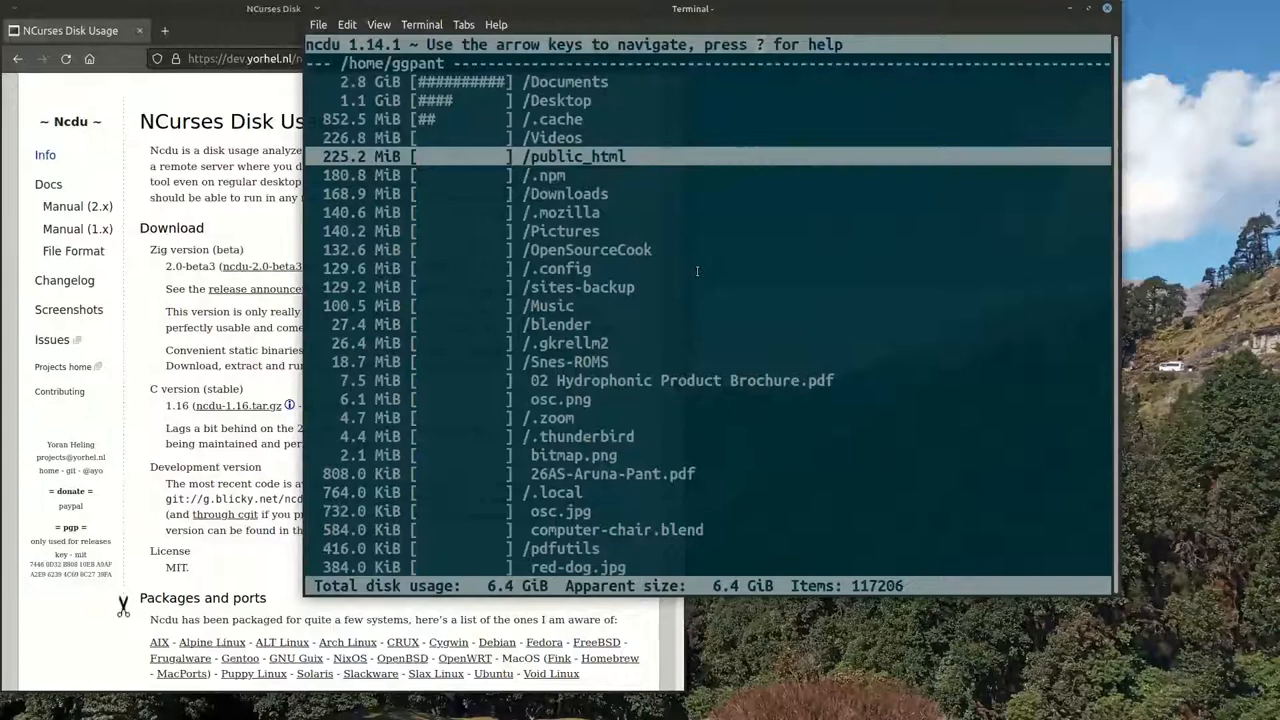
Move further down past .zoom and bring up the keyboard help screen.
key("Down")
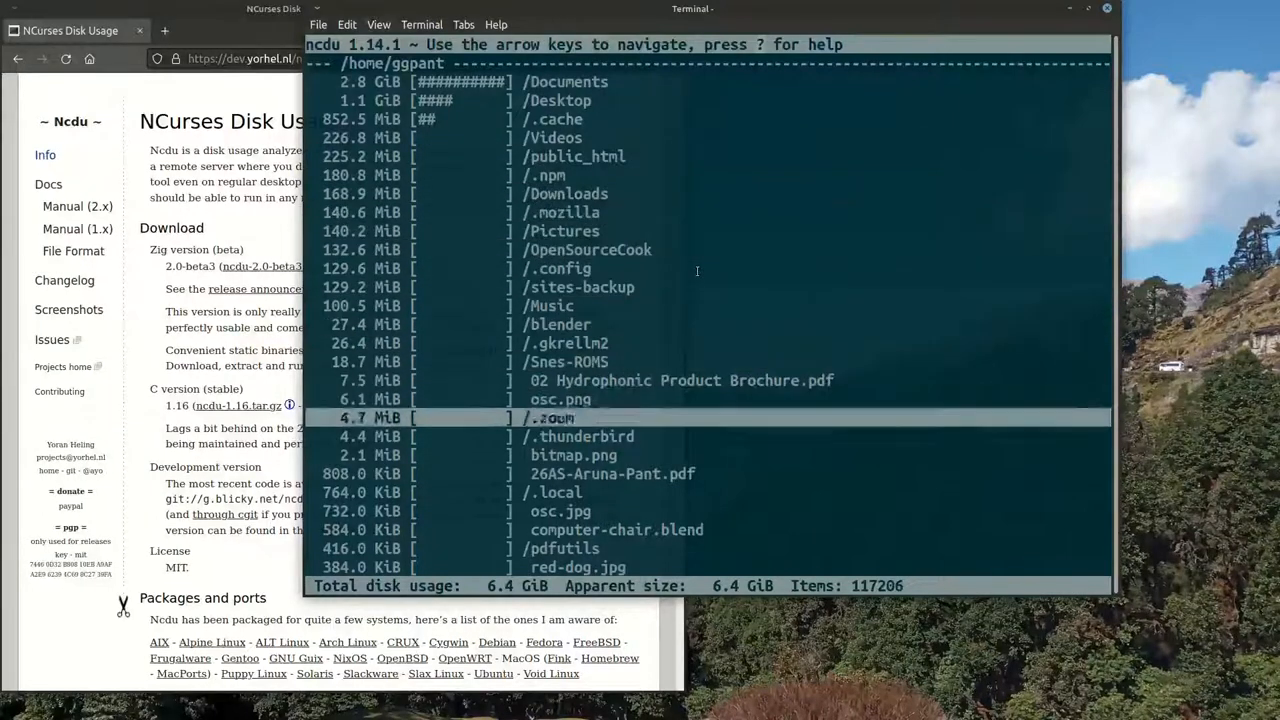
scroll("down", 3)
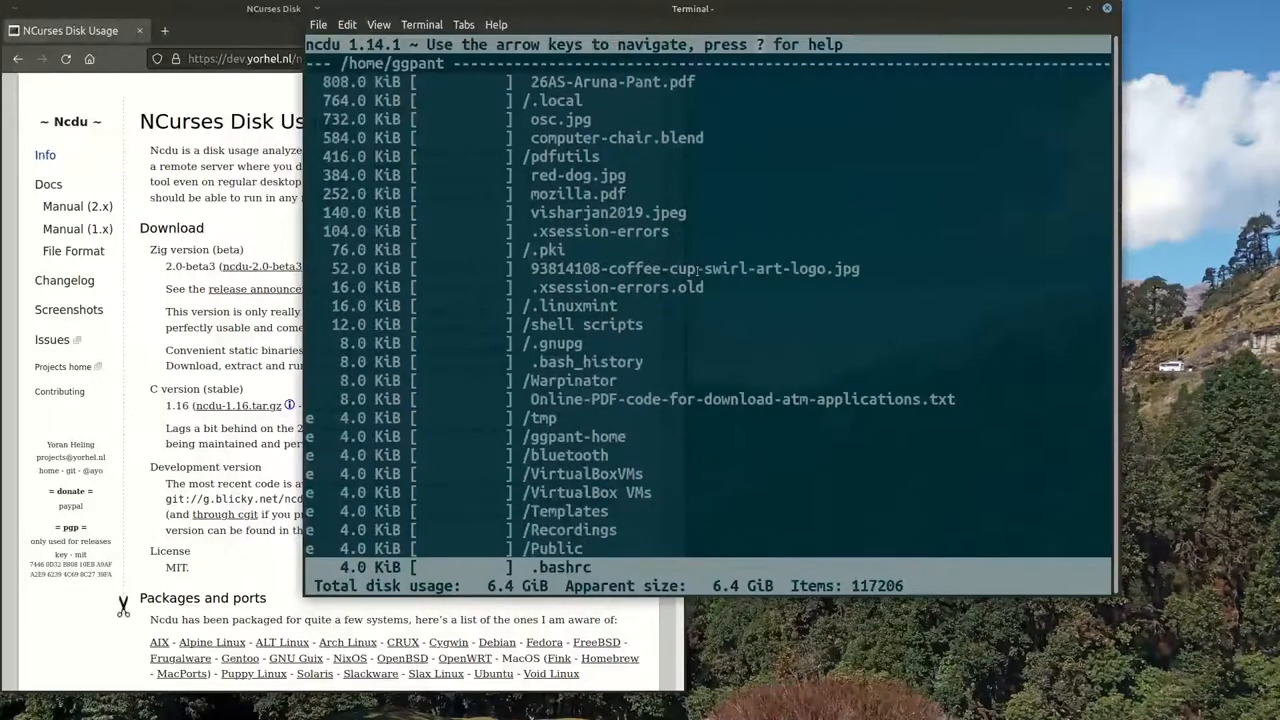
scroll("down", 3)
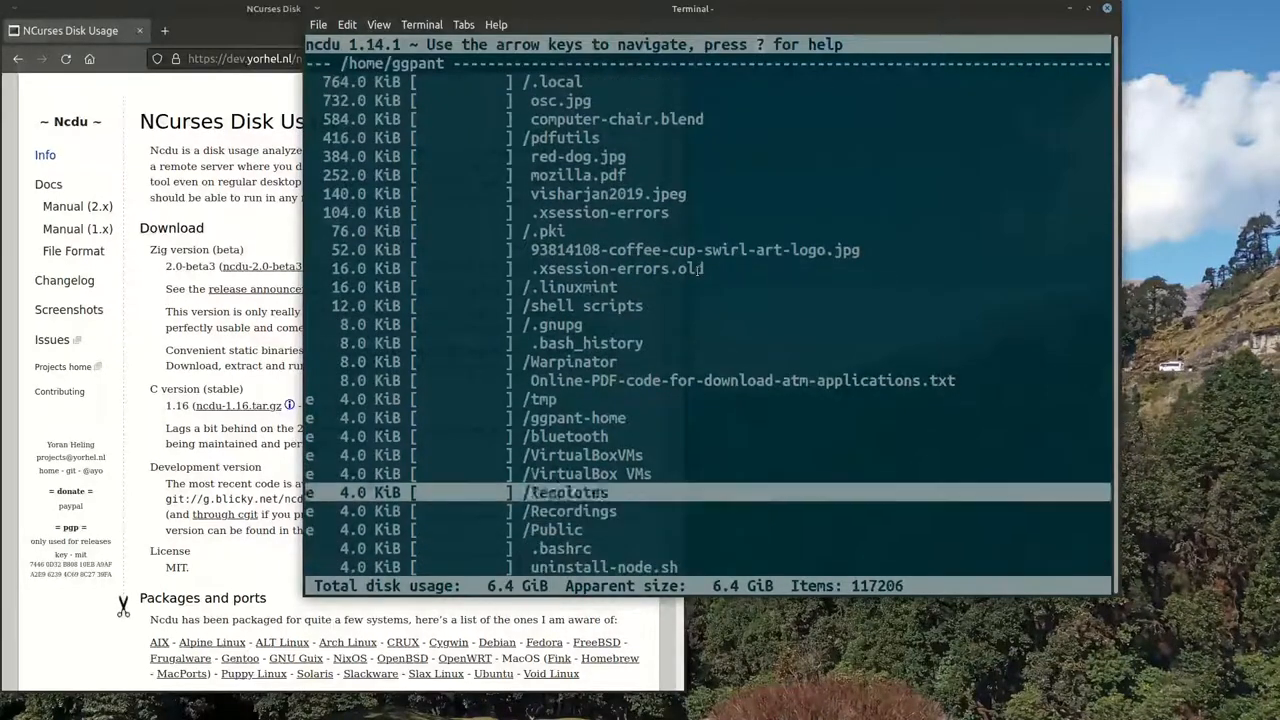
key("Up")
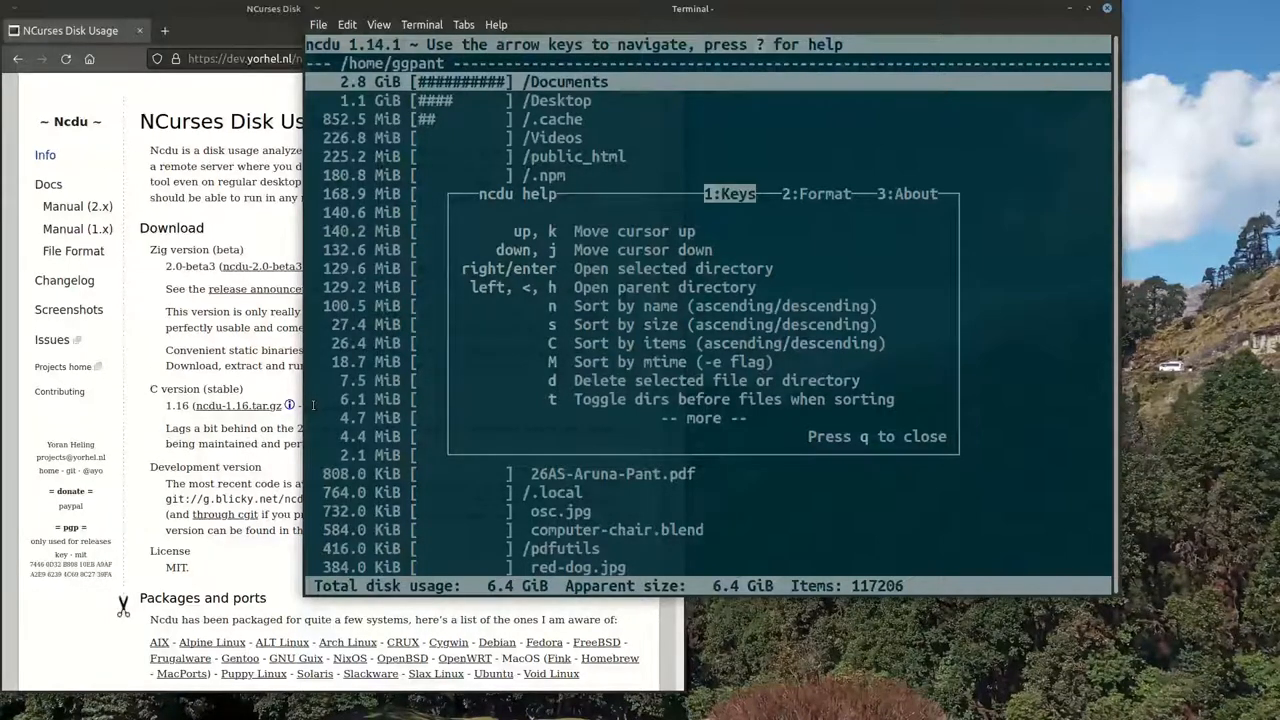
key("q")
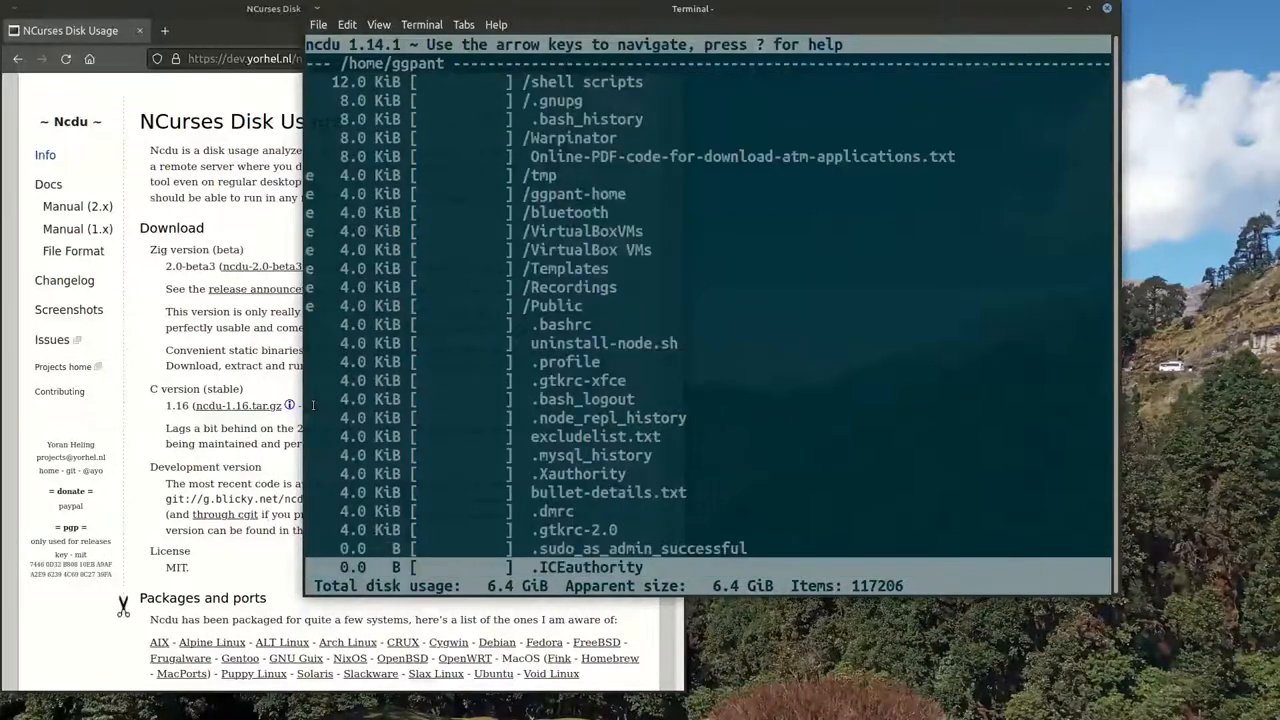
key("Down")
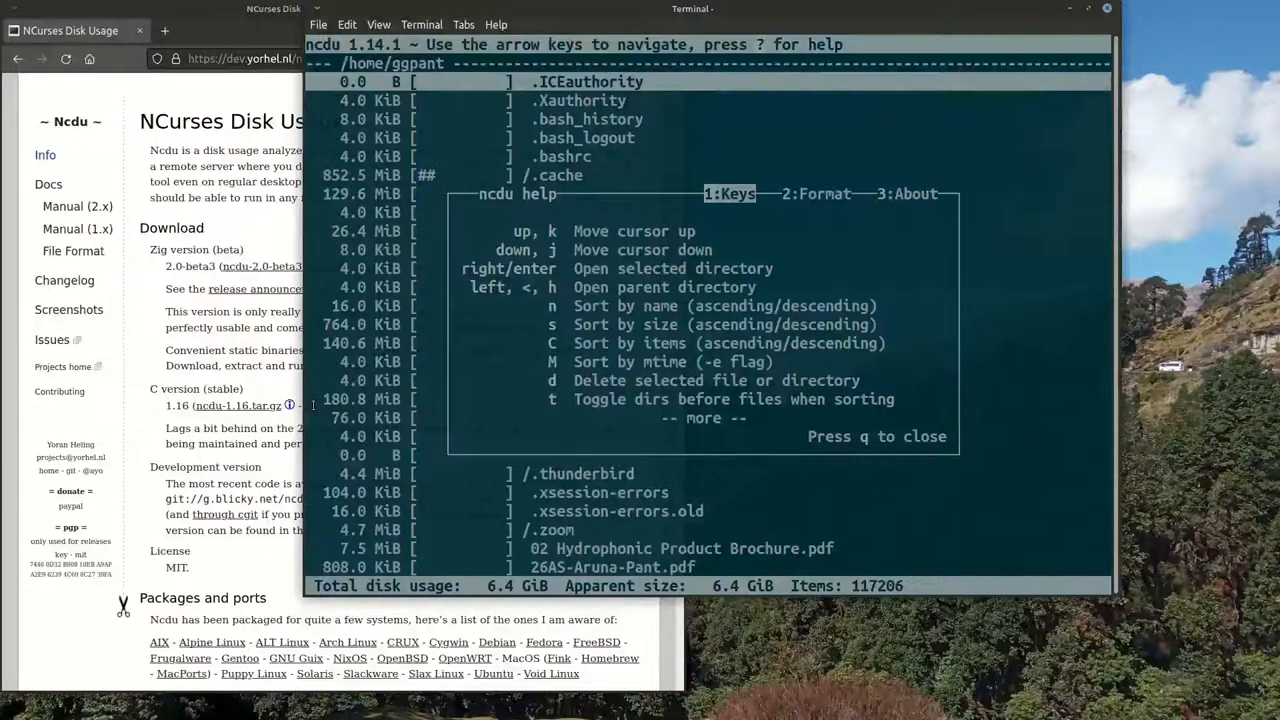
key("q")
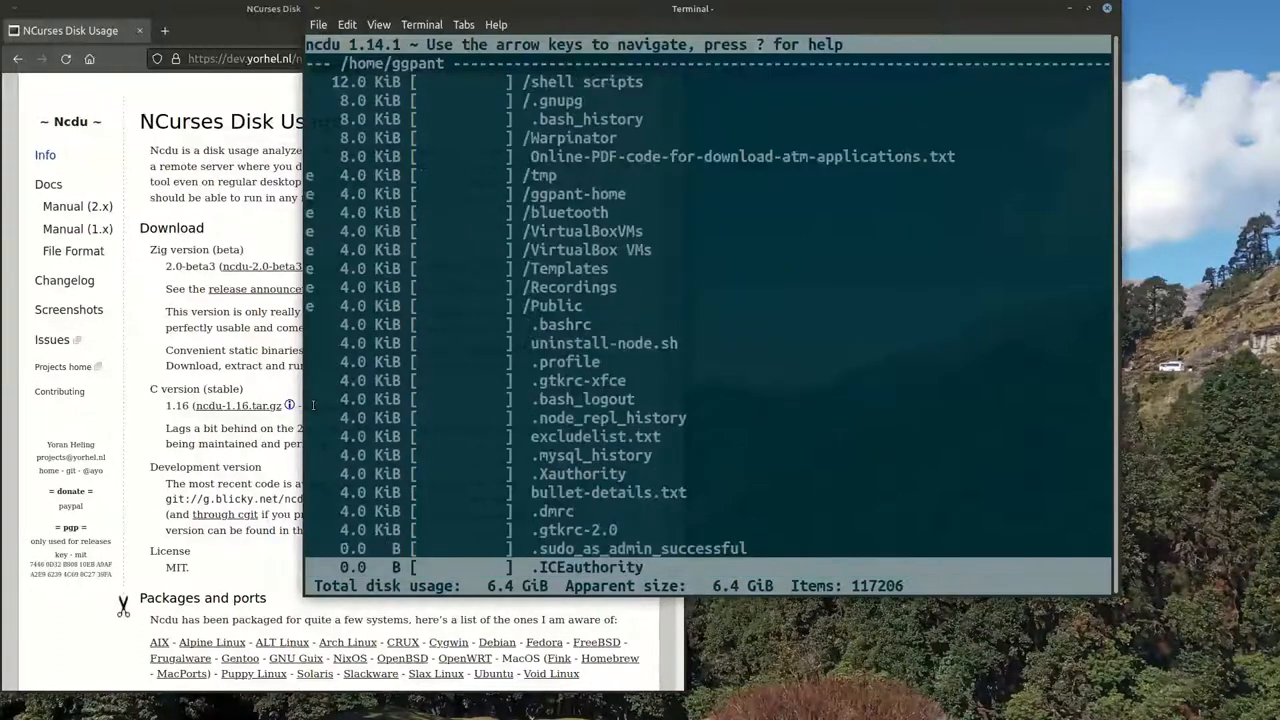
key("Down")
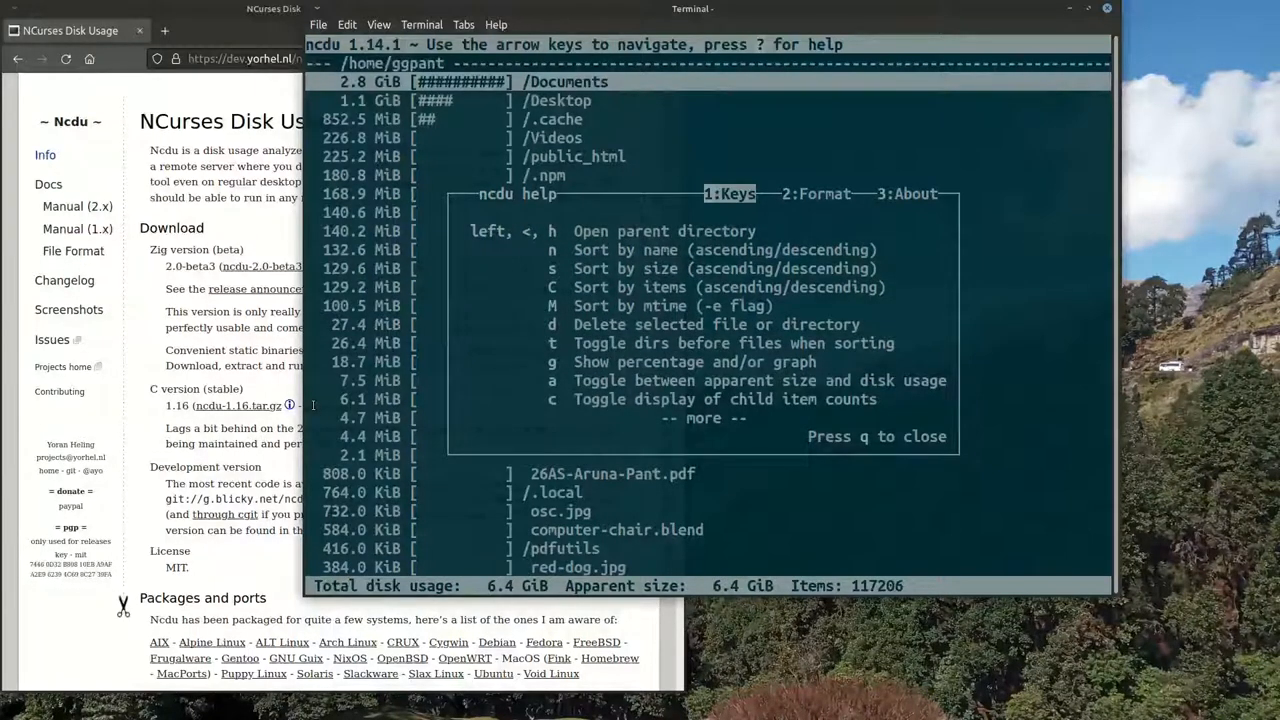
Show percentage of total beside each size bar, then enter the blender folder.
key("q")
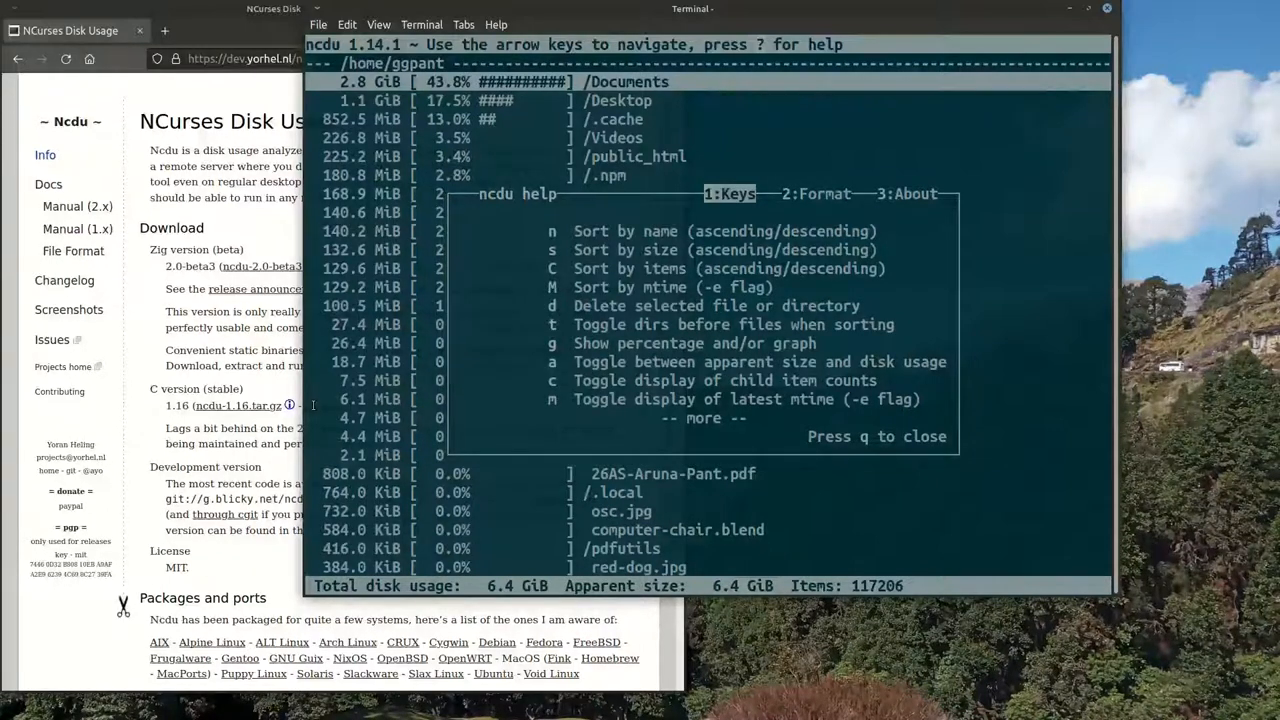
scroll("down", 3)
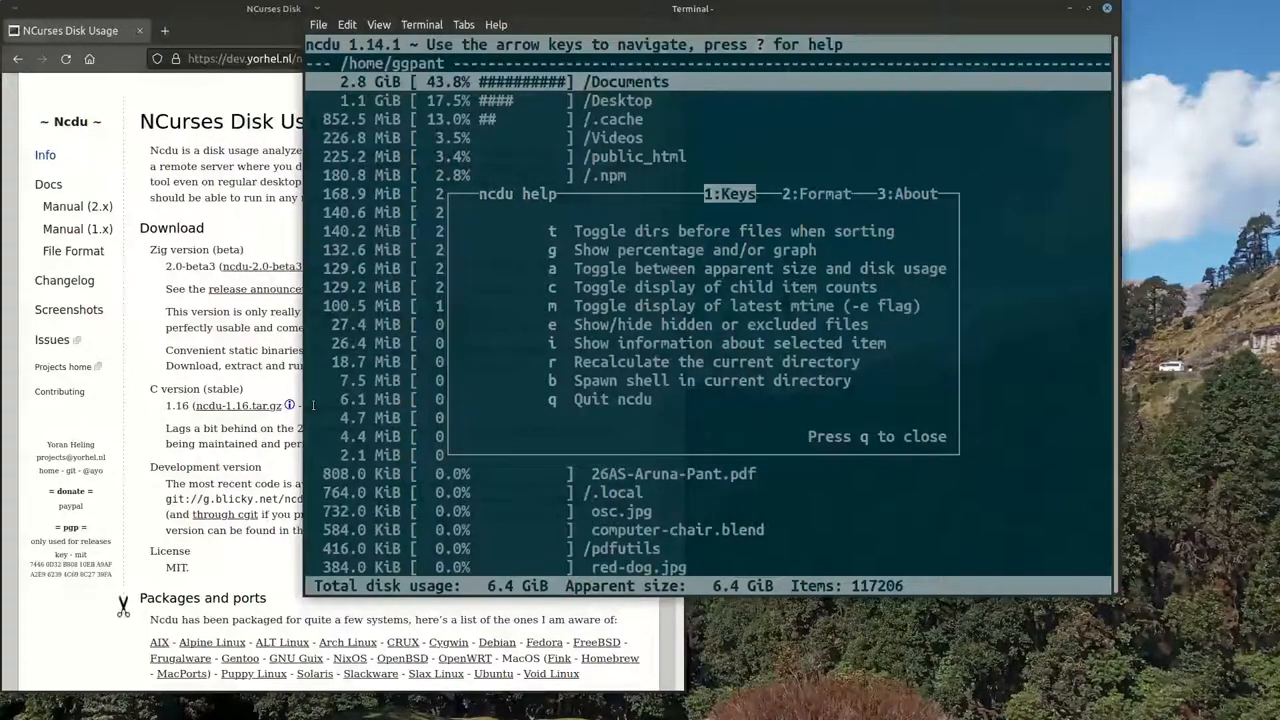
key("q")
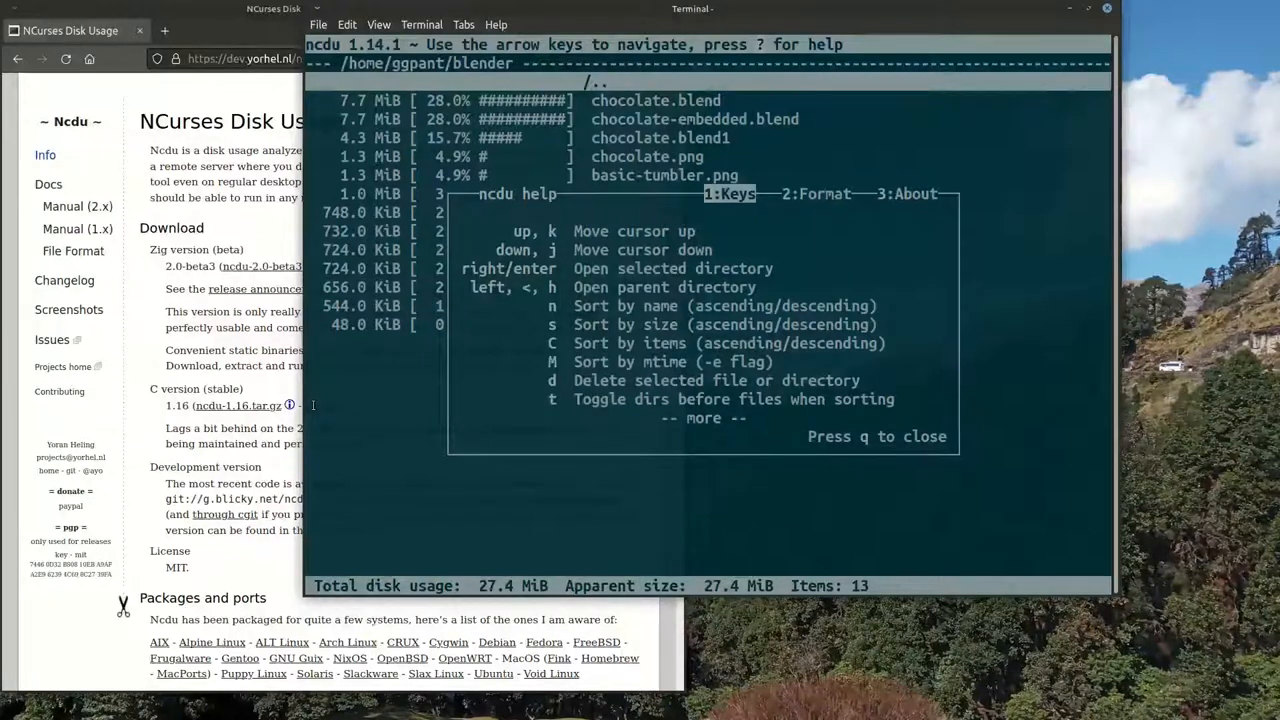
Go back to the home directory, recalculate its sizes (117,204 items), and reopen the key help.
scroll("down", 3)
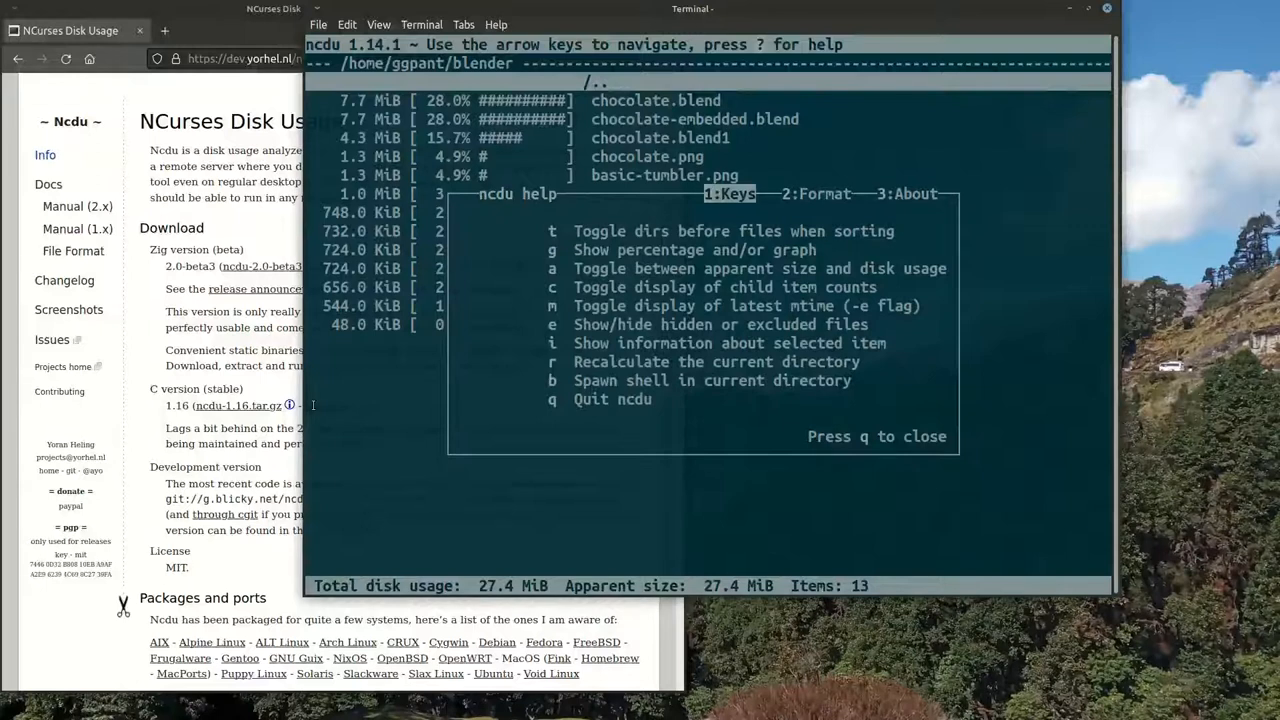
key("q")
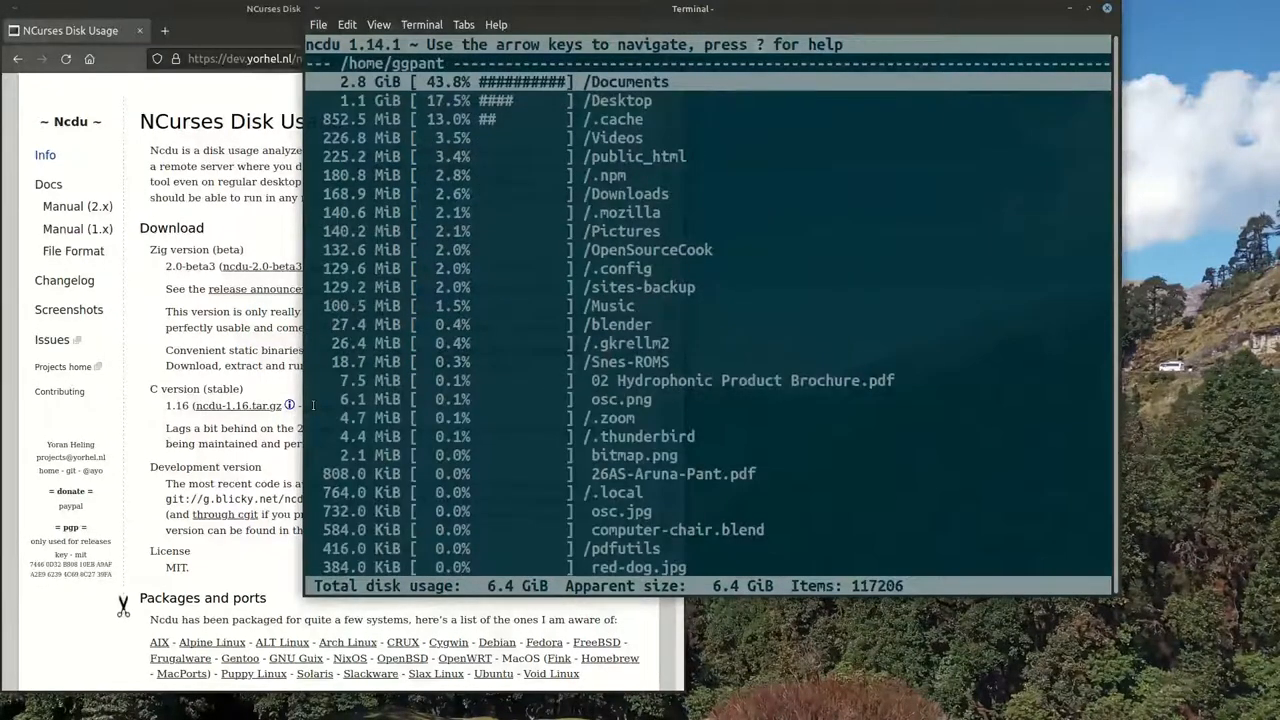
key("Down")
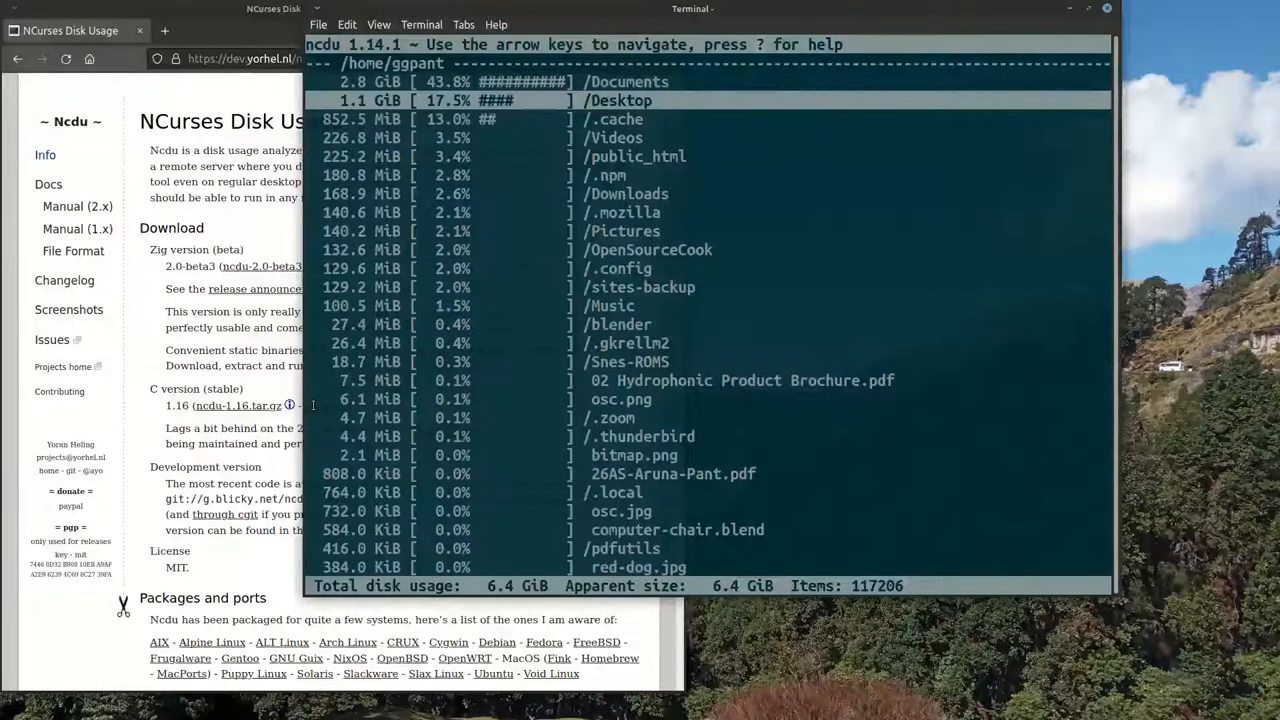
key("Up")
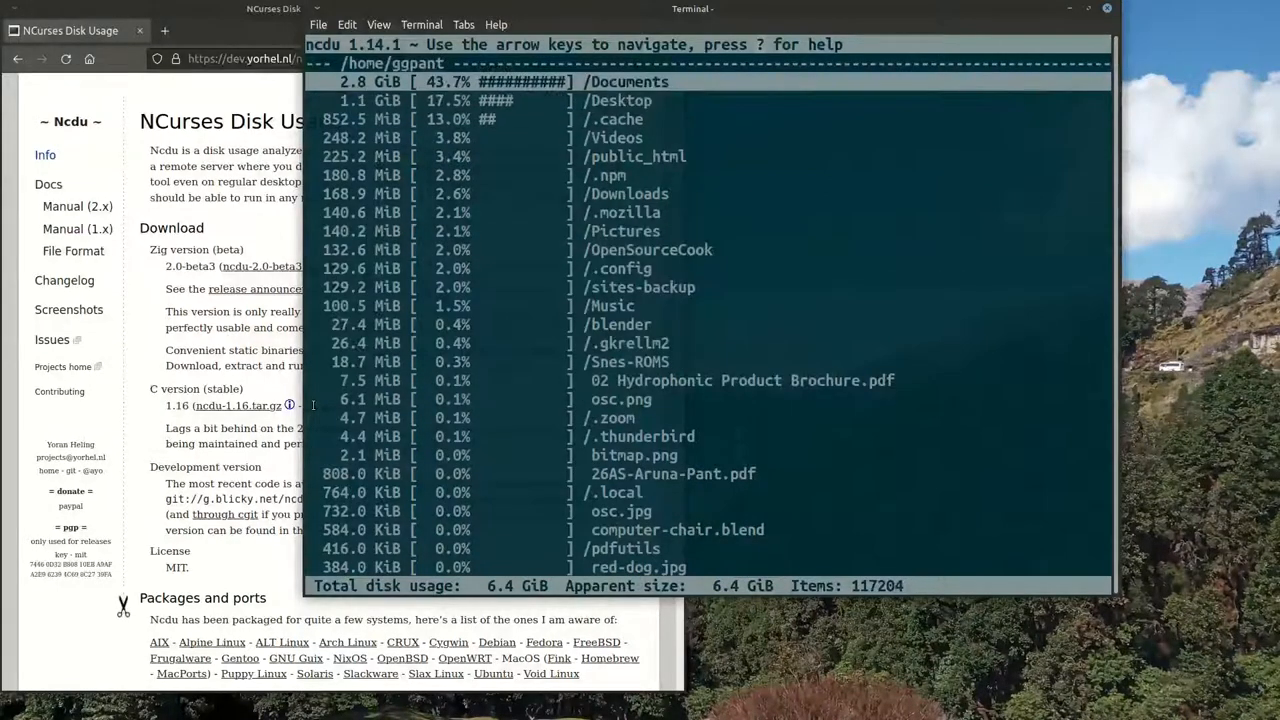
key("Down")
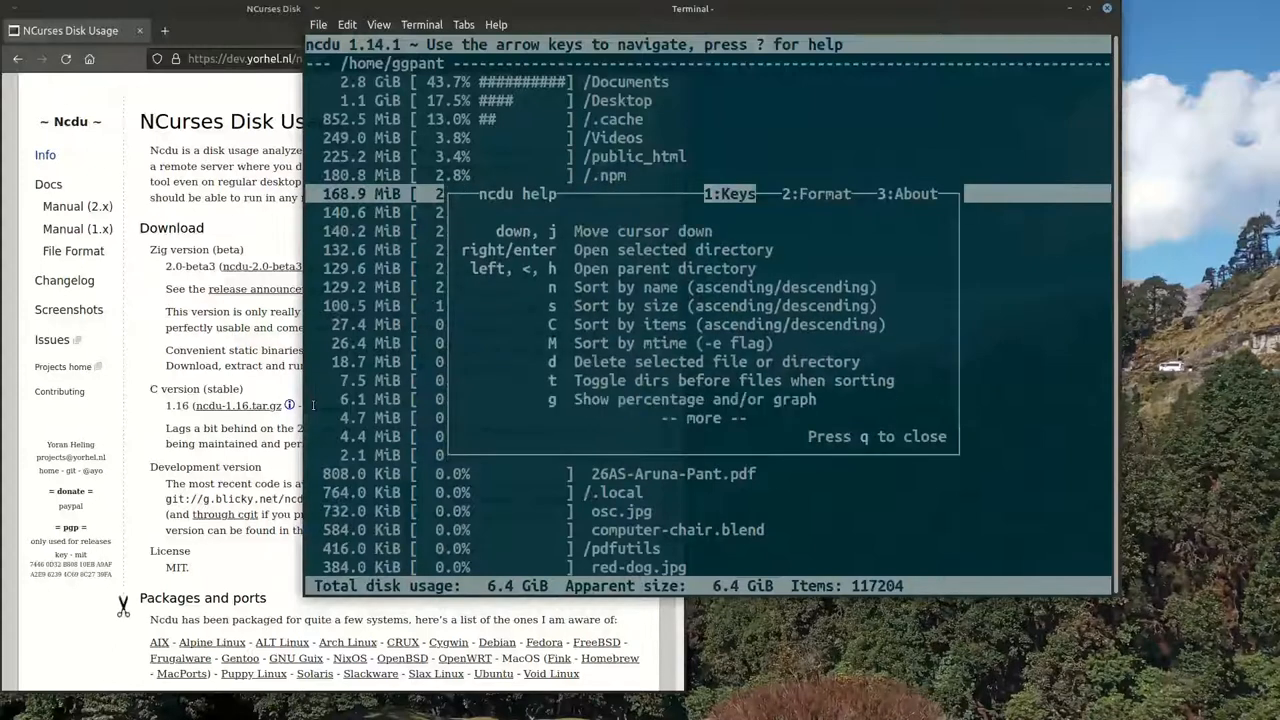
Quit to the shell, print the date, and relaunch ncdu on the home directory.
scroll("down", 3)
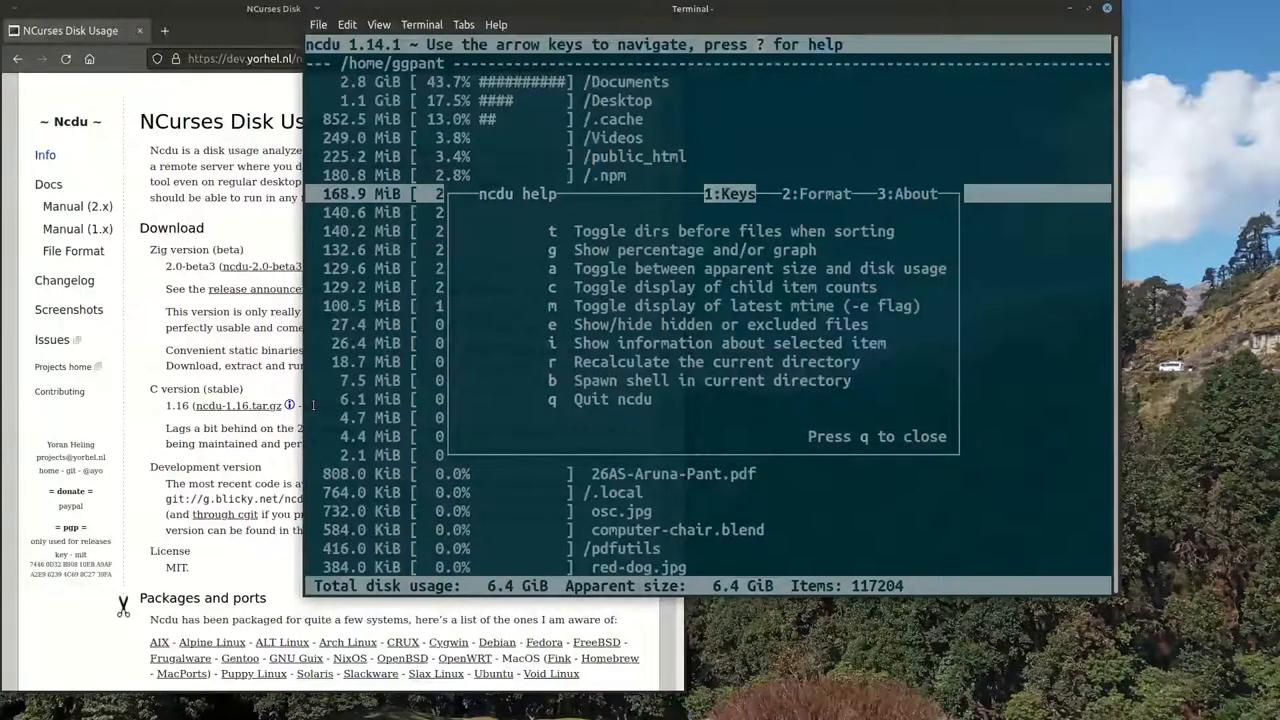
key("q")
type("date")
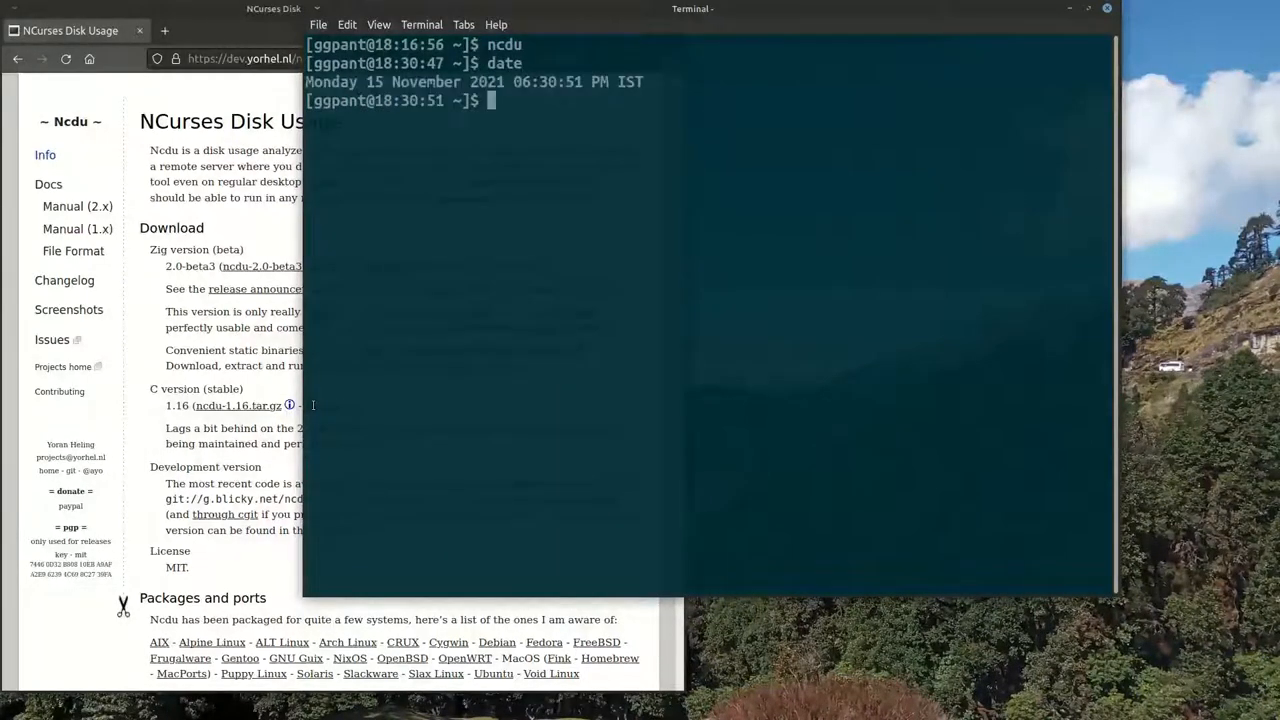
type("ncdu")
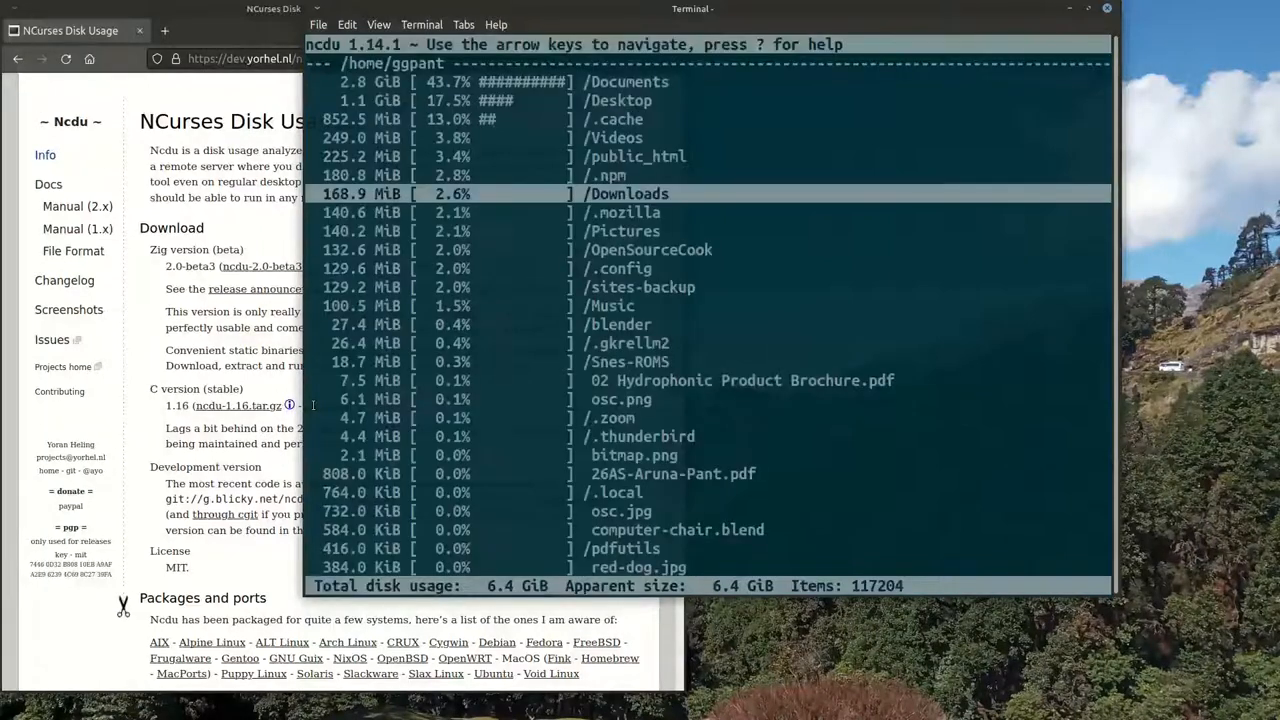